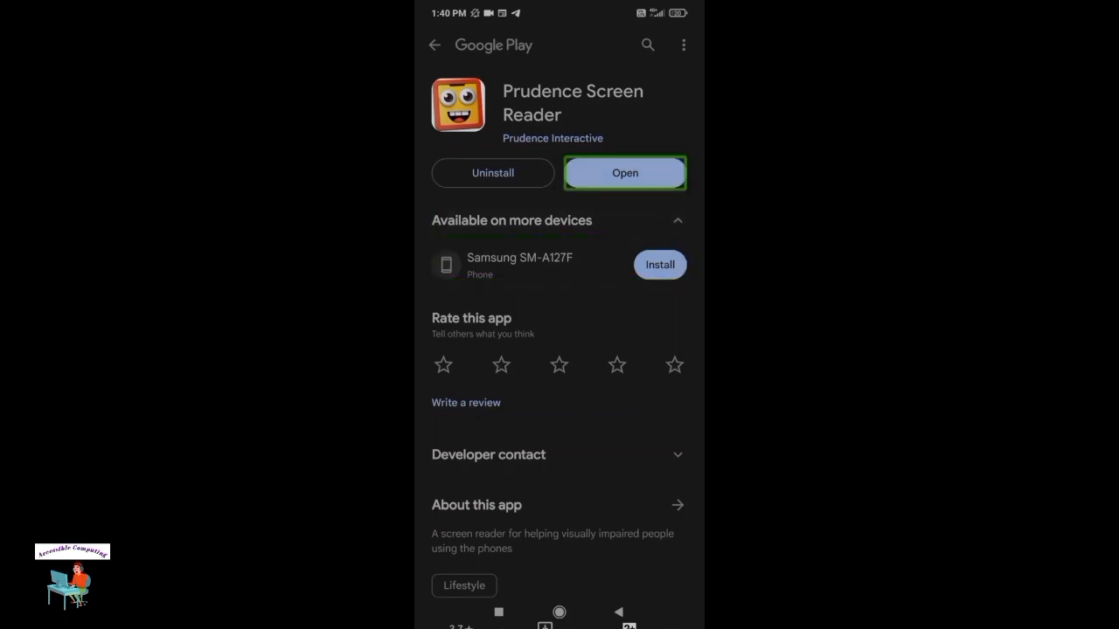
- Launch Prudence Screen Reader from its Google Play page
left_click(624, 174)
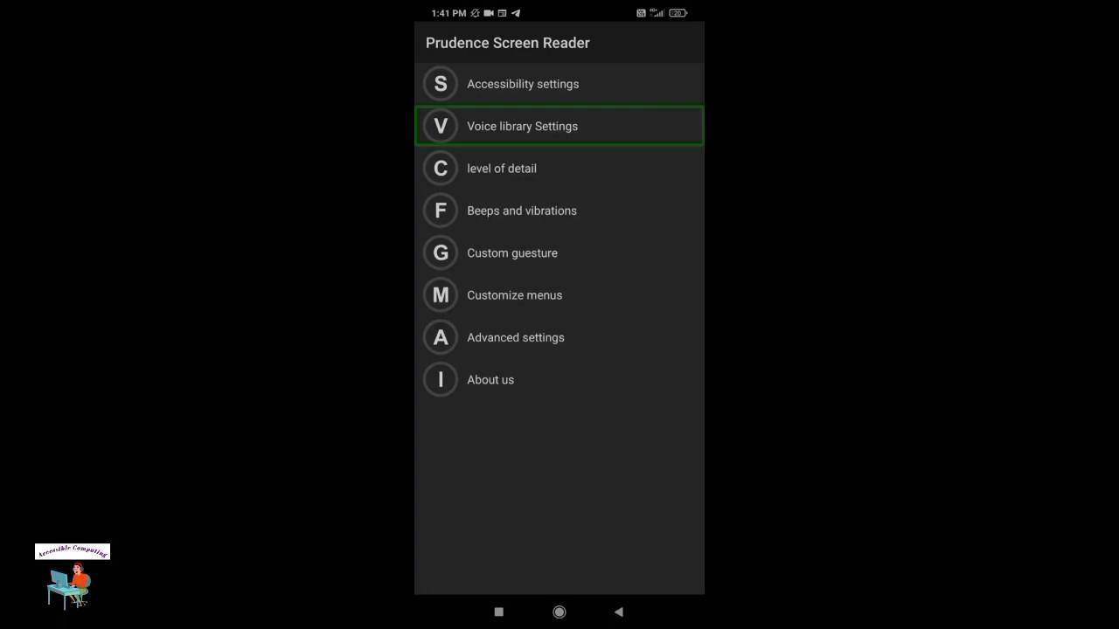
- Choose the system (系统默认) voice in Voice library Settings and return to the main menu
left_click(521, 126)
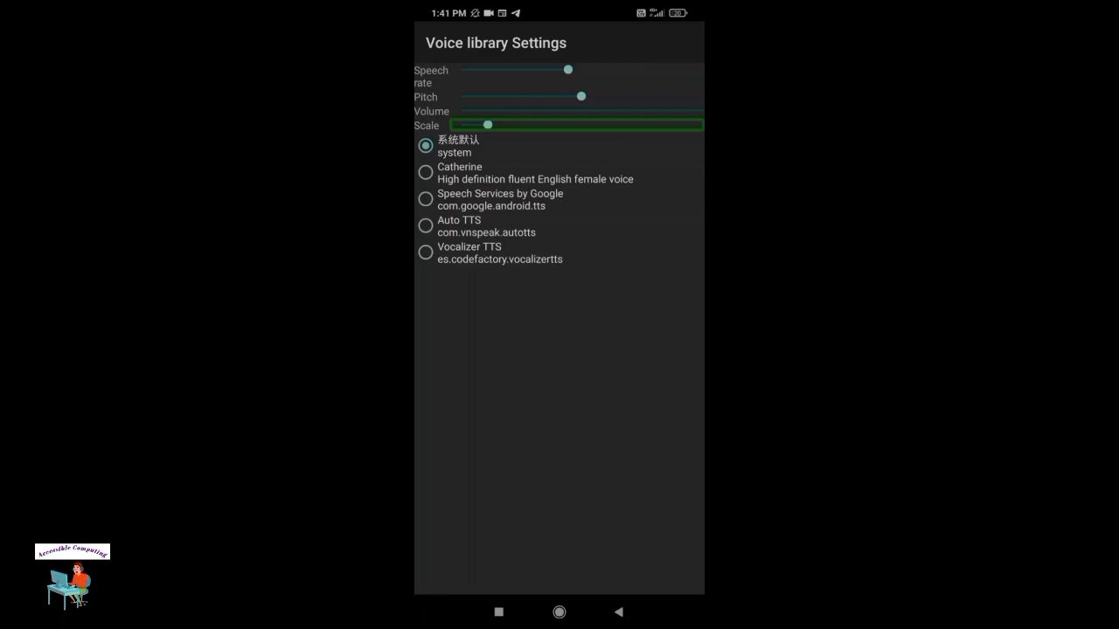
left_click(559, 147)
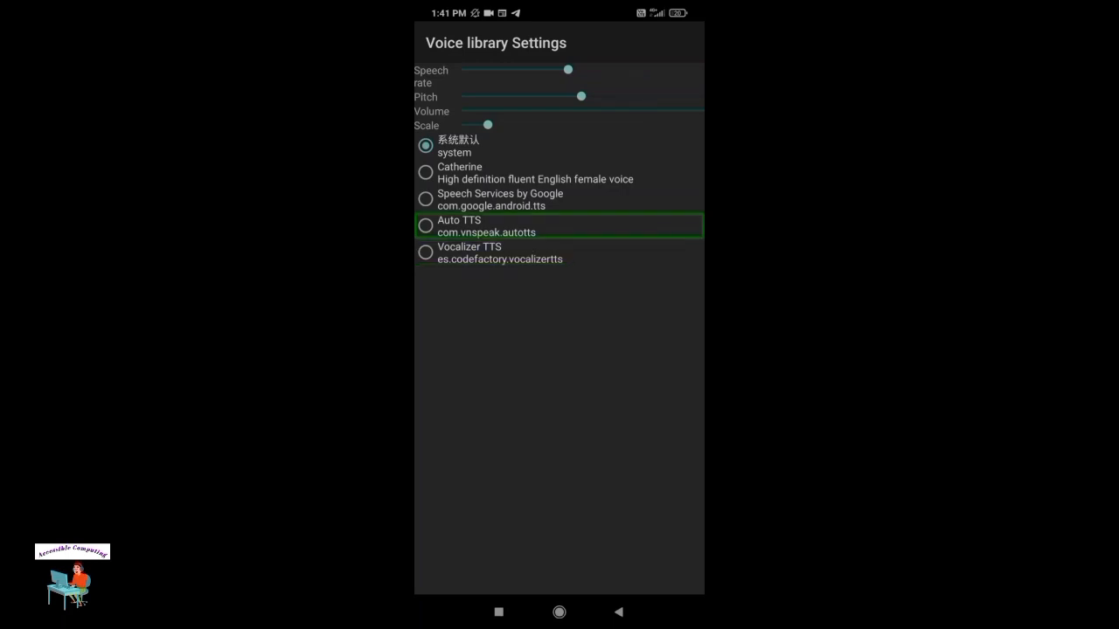
left_click(427, 223)
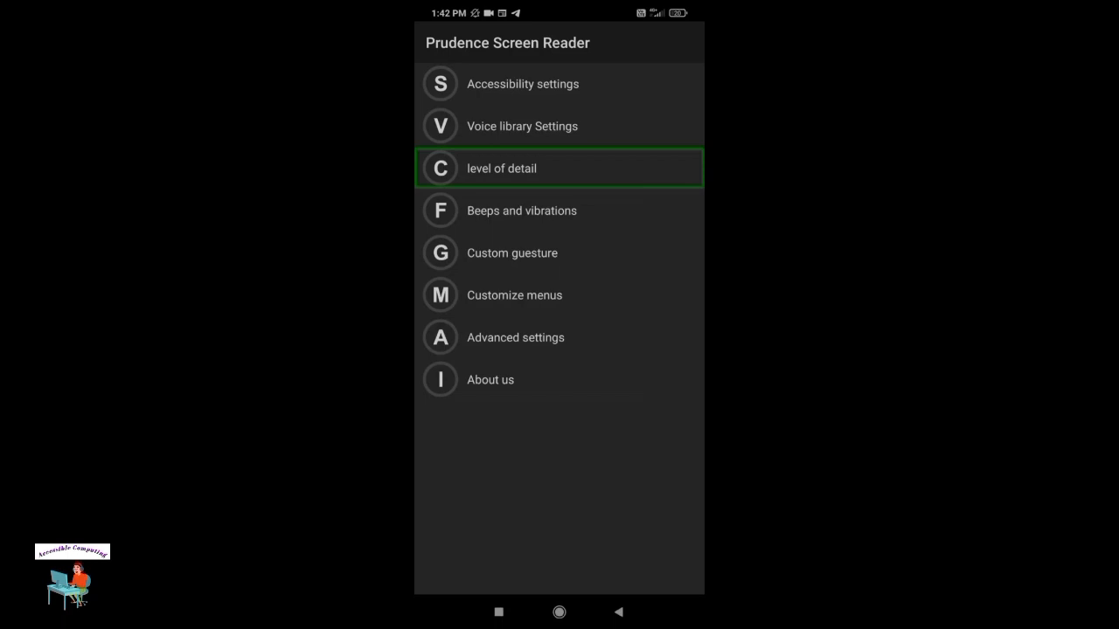
left_click(502, 168)
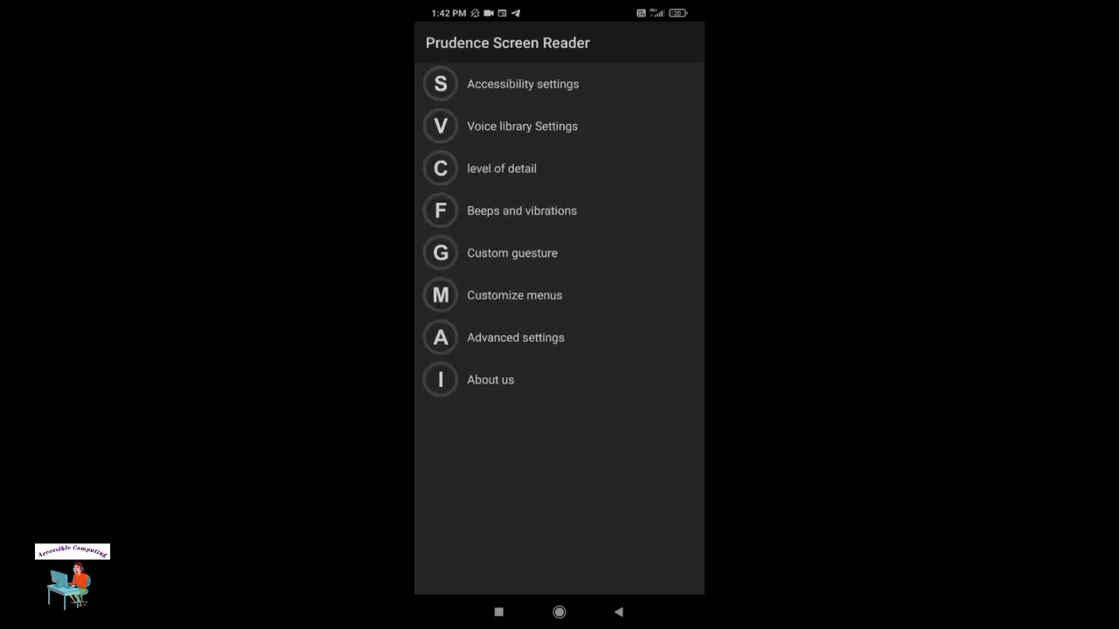
left_click(559, 210)
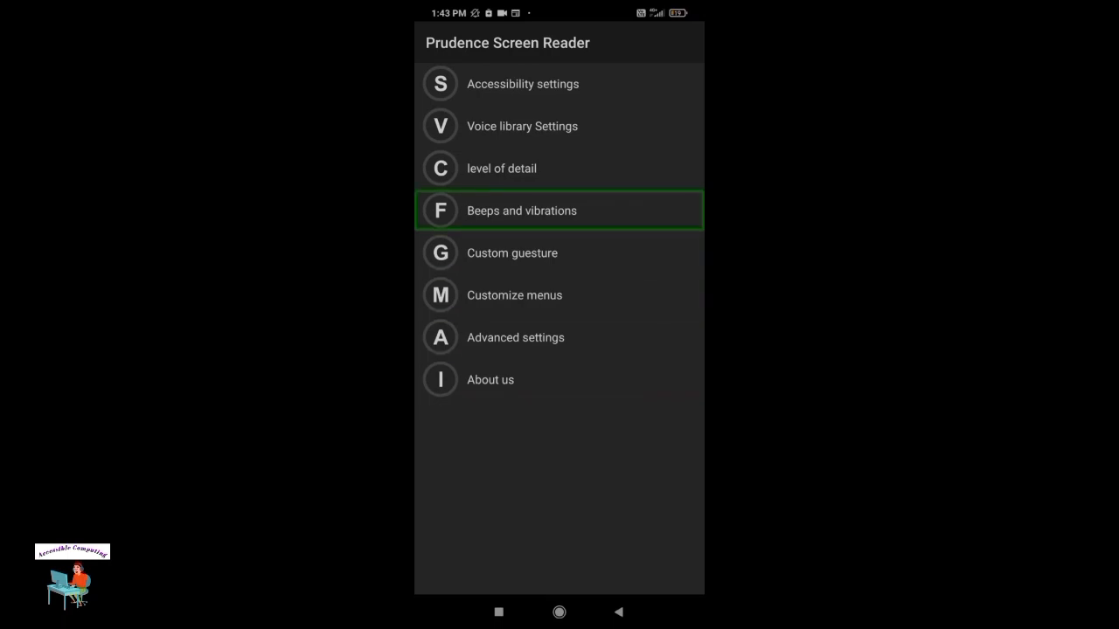
left_click(511, 251)
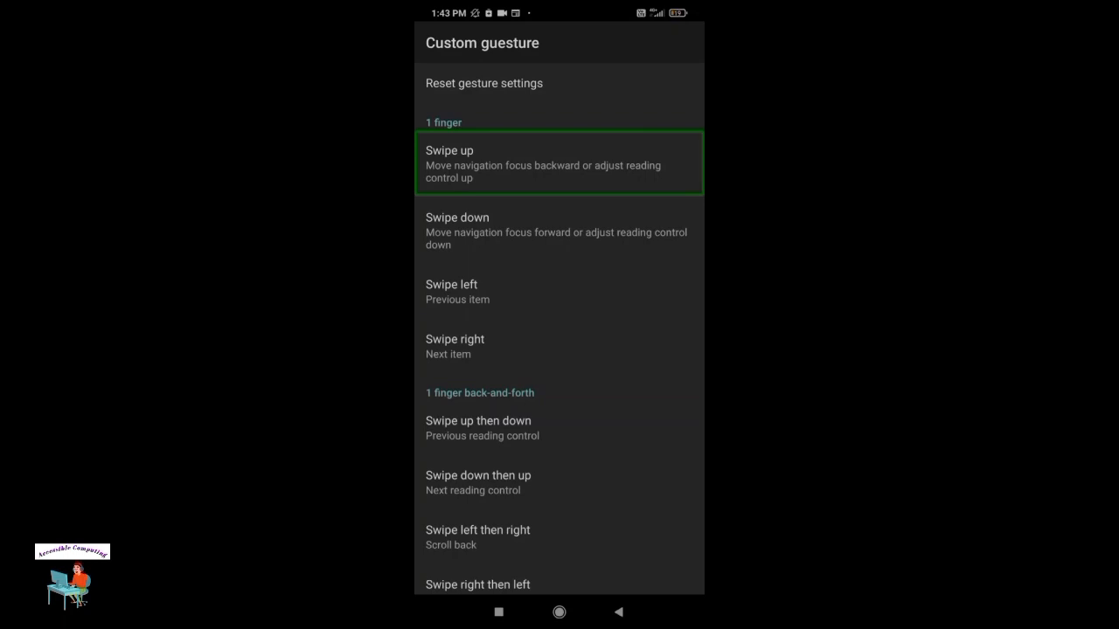
left_click(559, 231)
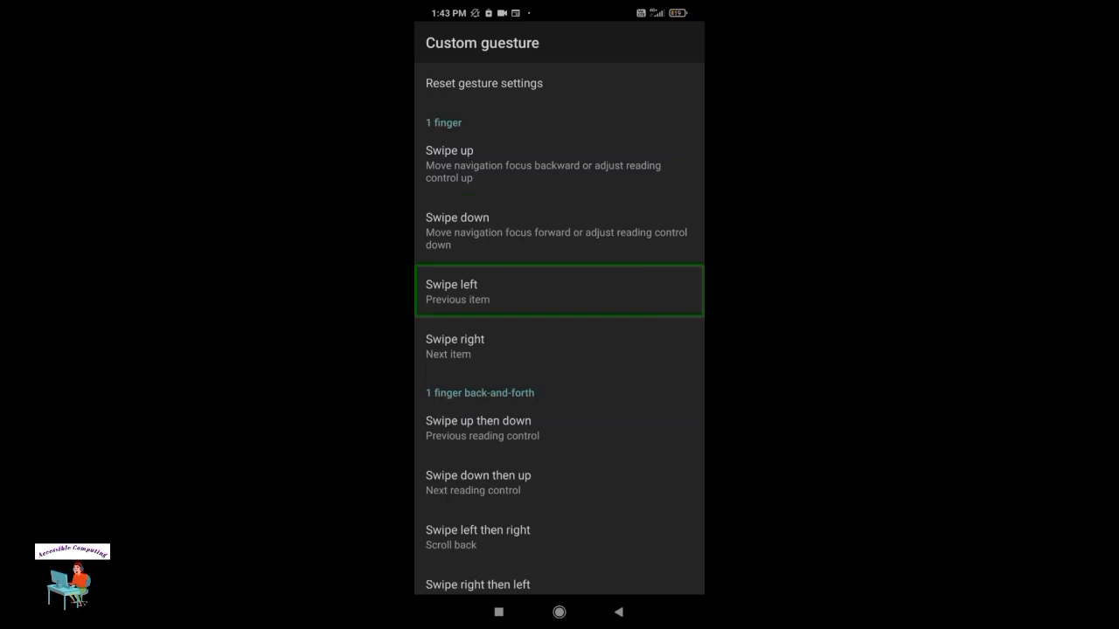
left_click(559, 346)
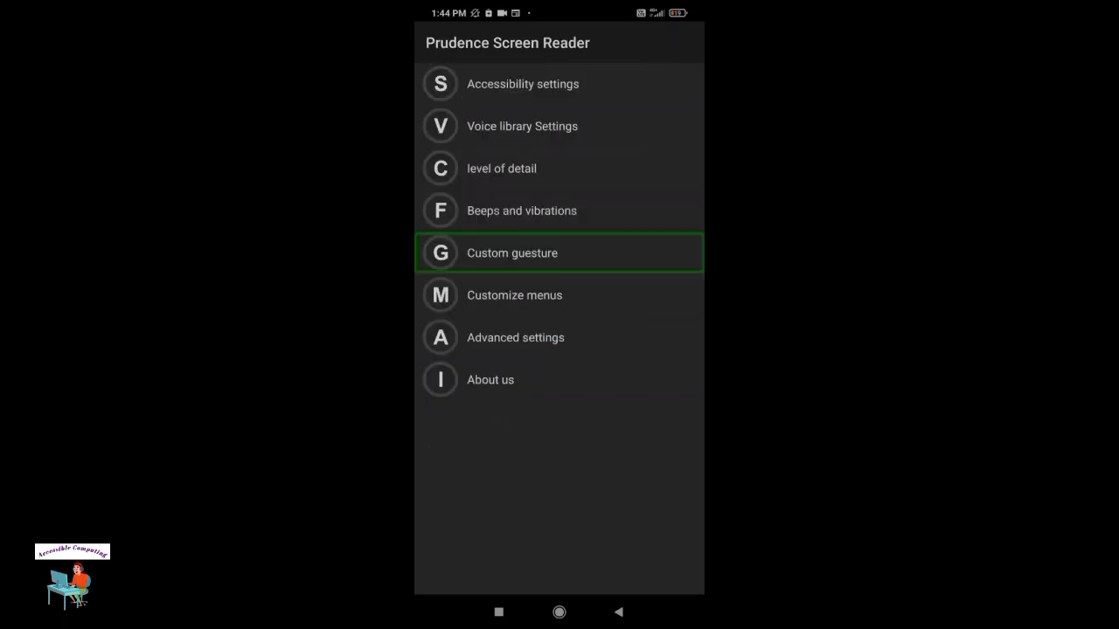
left_click(514, 293)
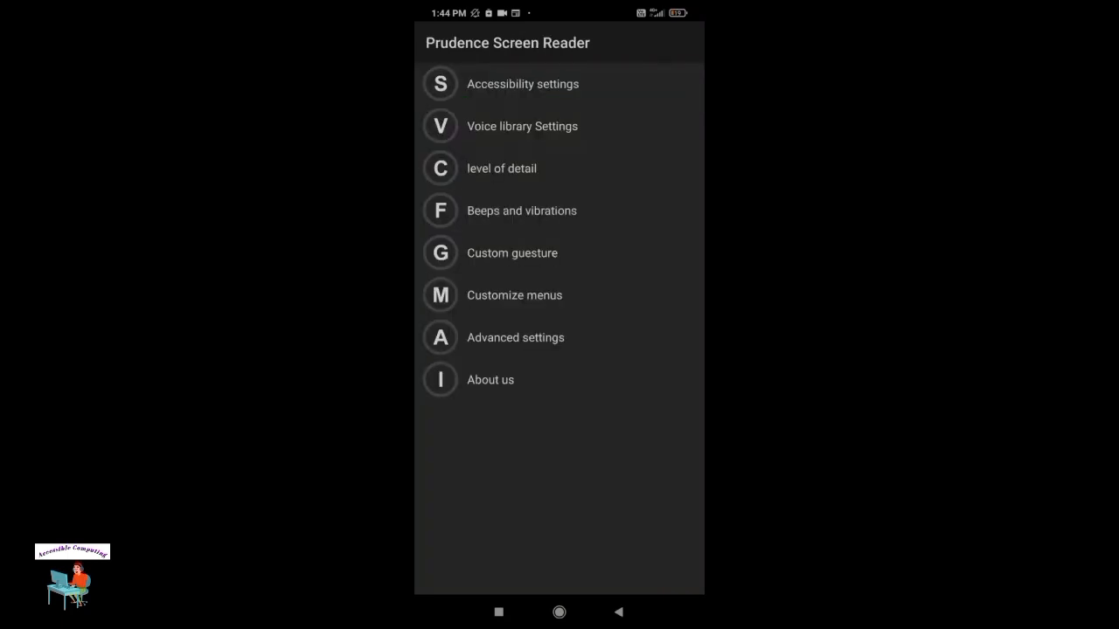
left_click(523, 84)
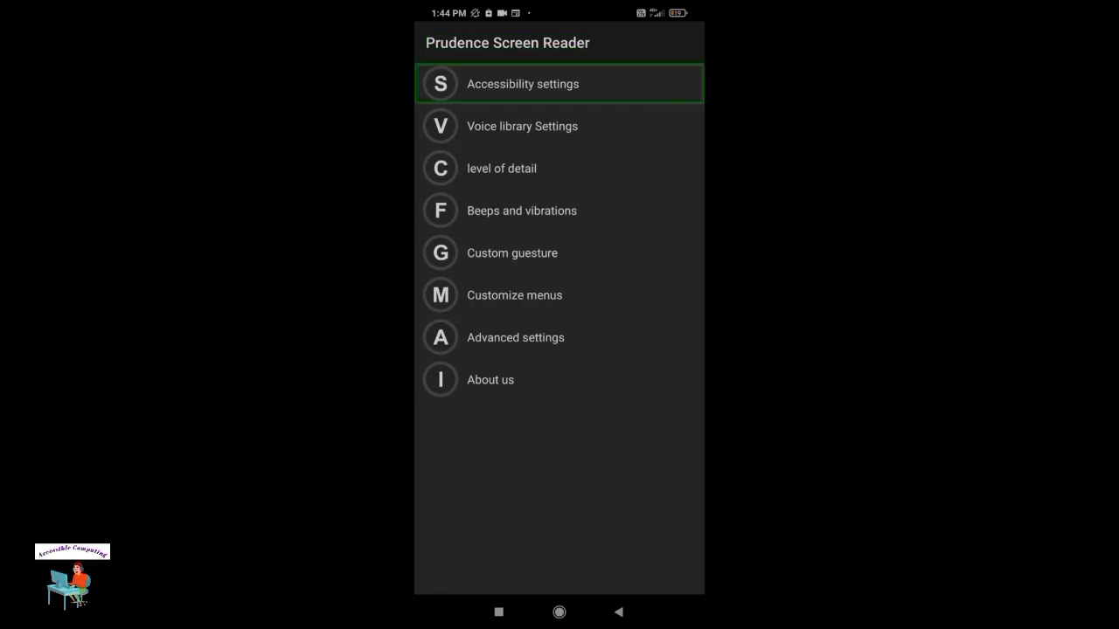
- Show the About us page with the app's version number and contact links
left_click(559, 337)
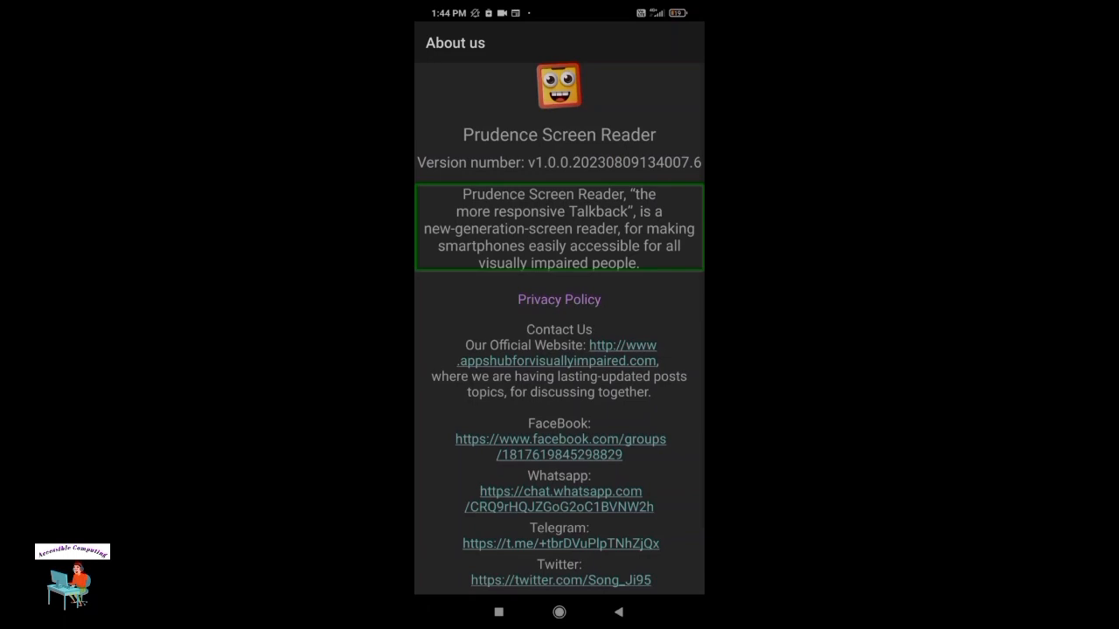
left_click(560, 162)
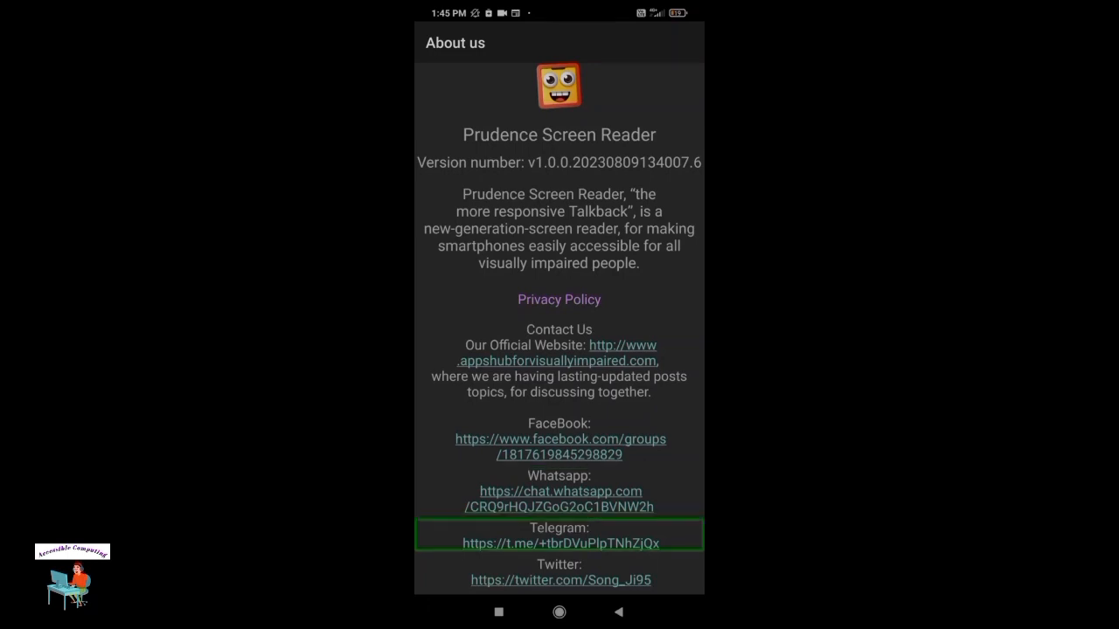
left_click(559, 571)
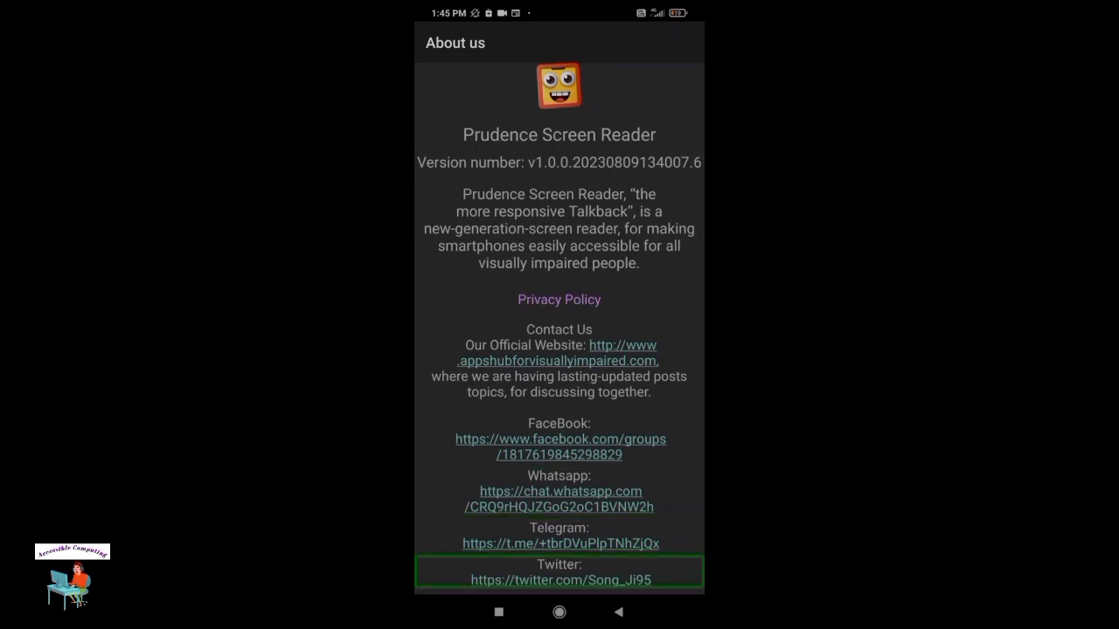
scroll("down", 3)
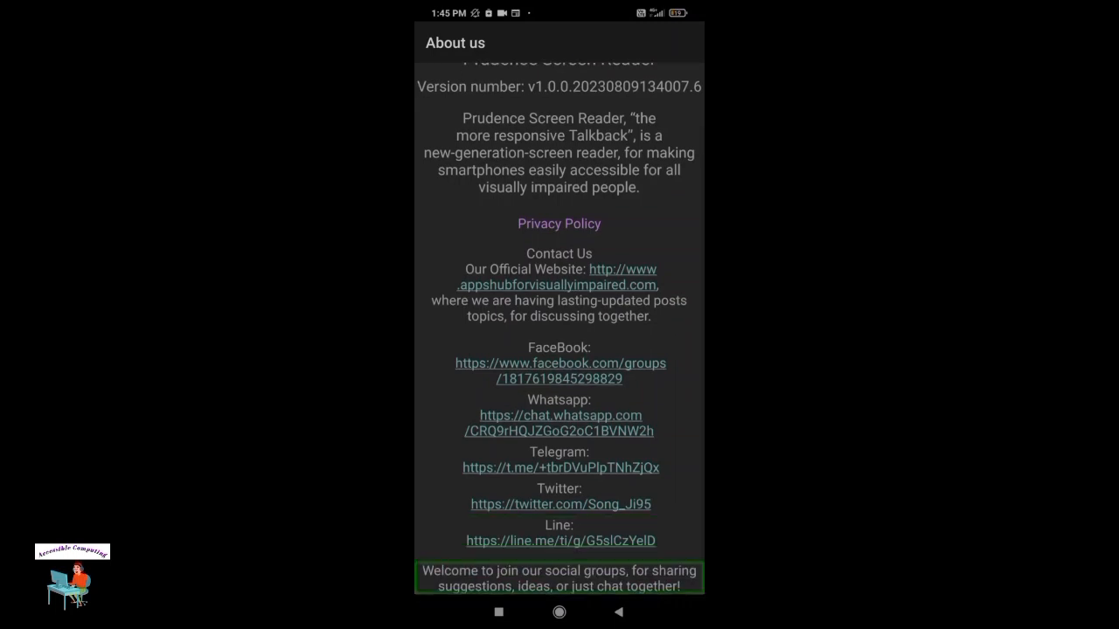
key("Back")
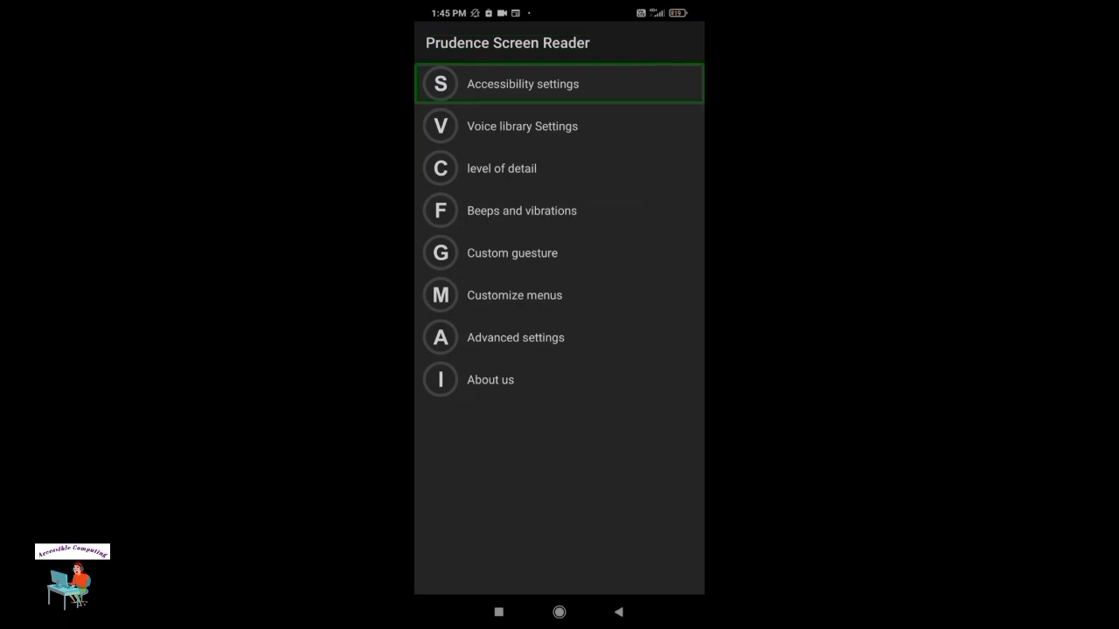
- Switch the voice library from Auto TTS to the 系统默认 system voice, then leave for device accessibility settings
left_click(521, 125)
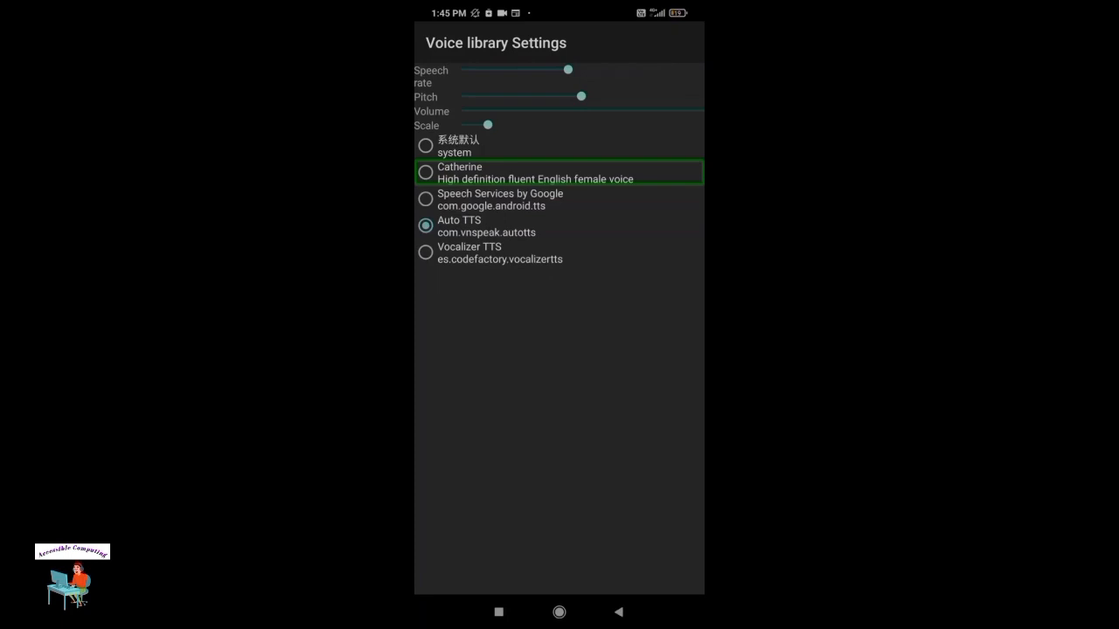
left_click(559, 200)
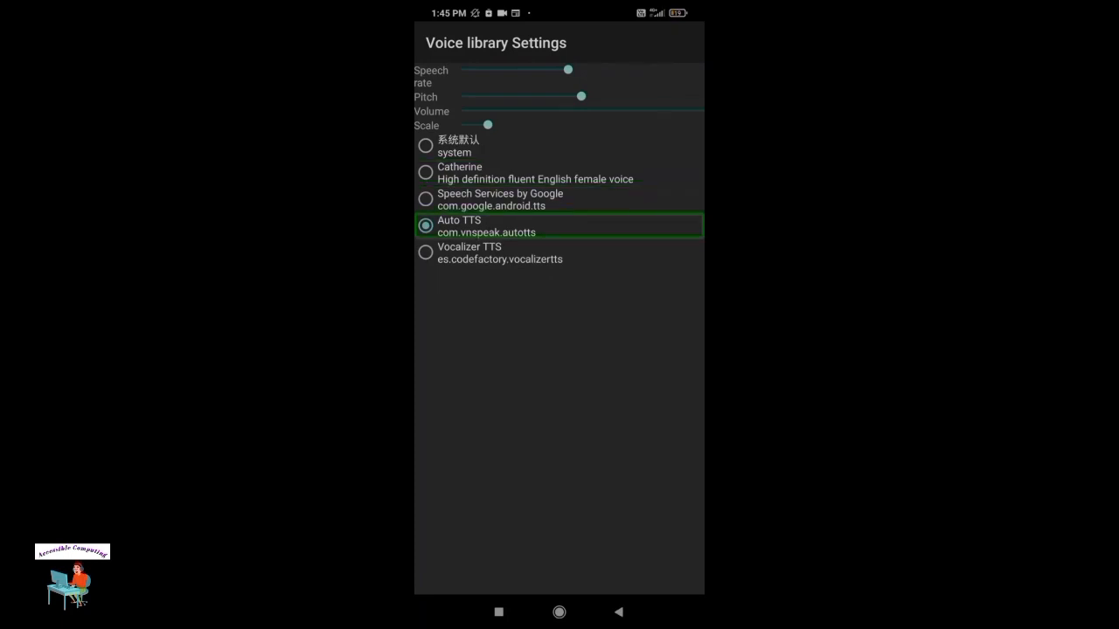
left_click(619, 612)
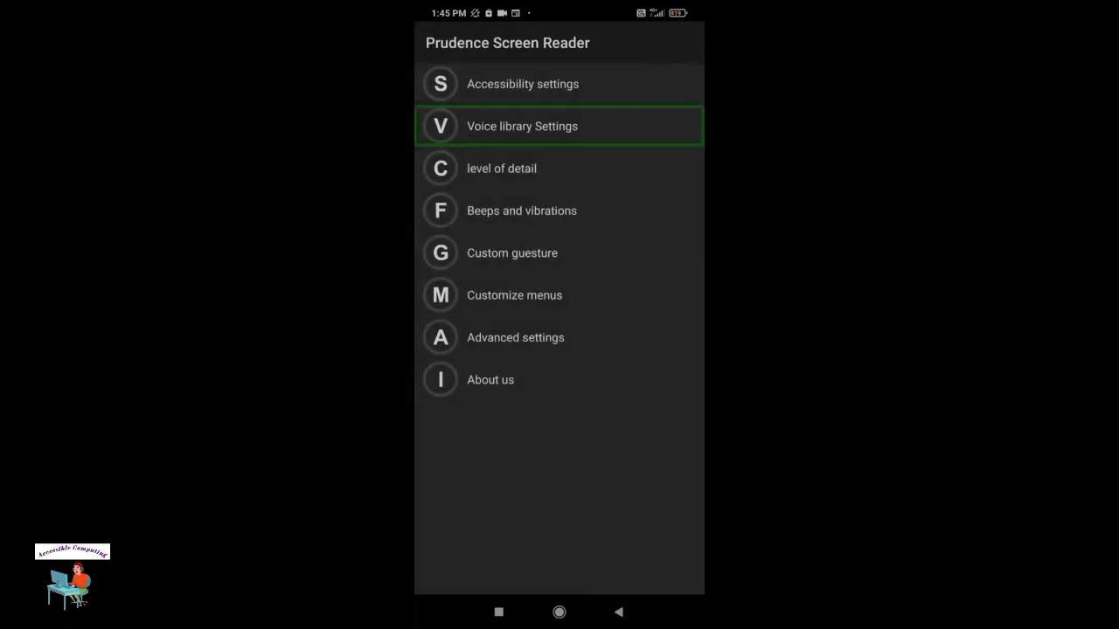
key("Down")
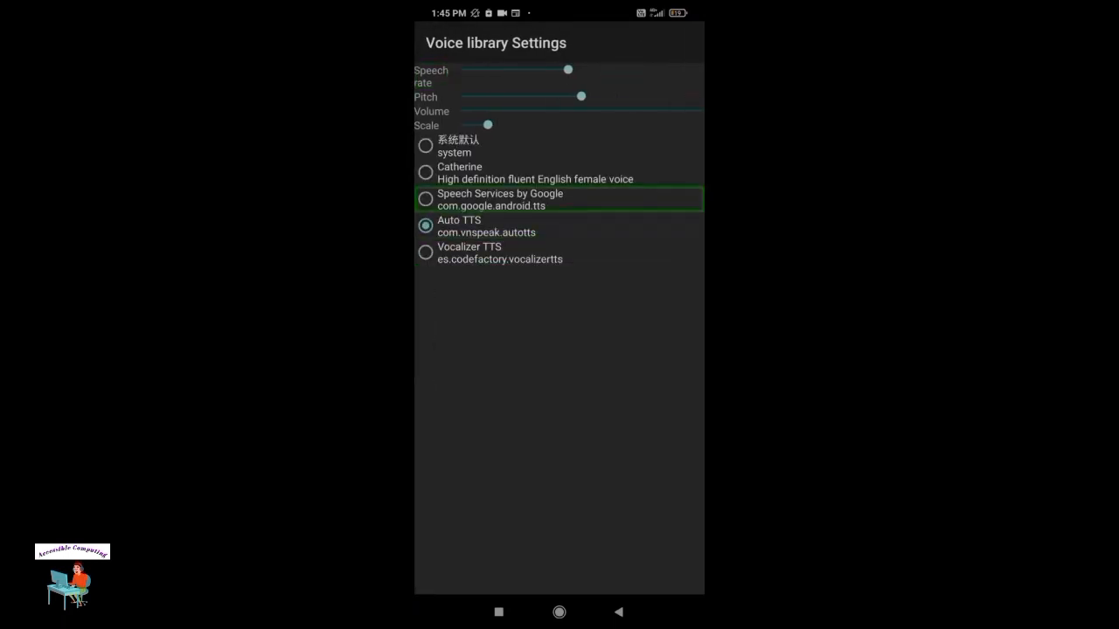
left_click(535, 173)
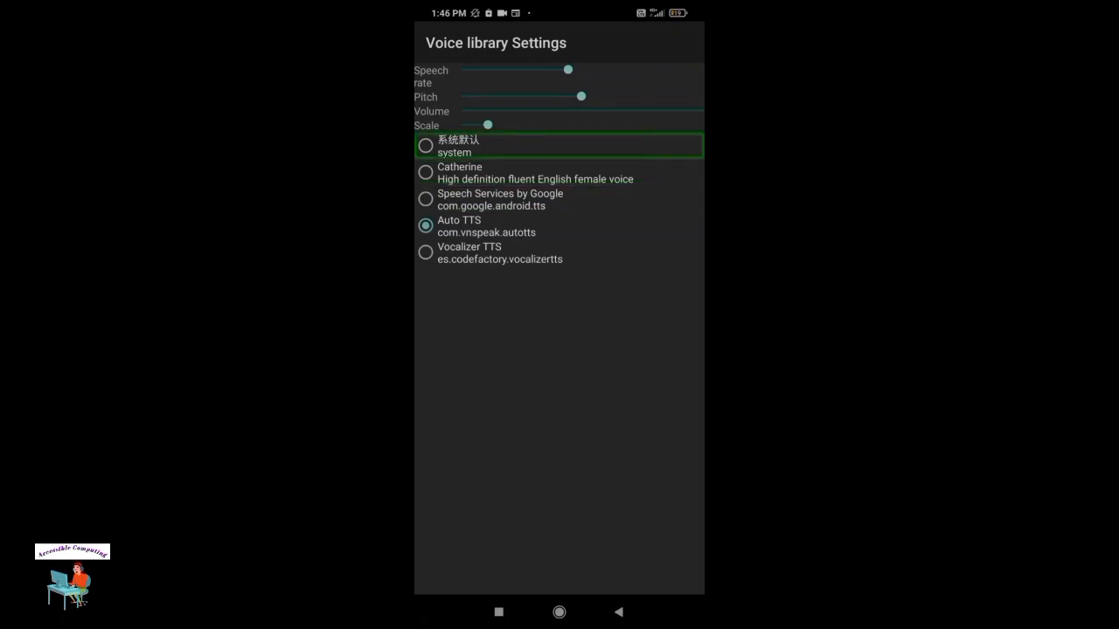
left_click(426, 145)
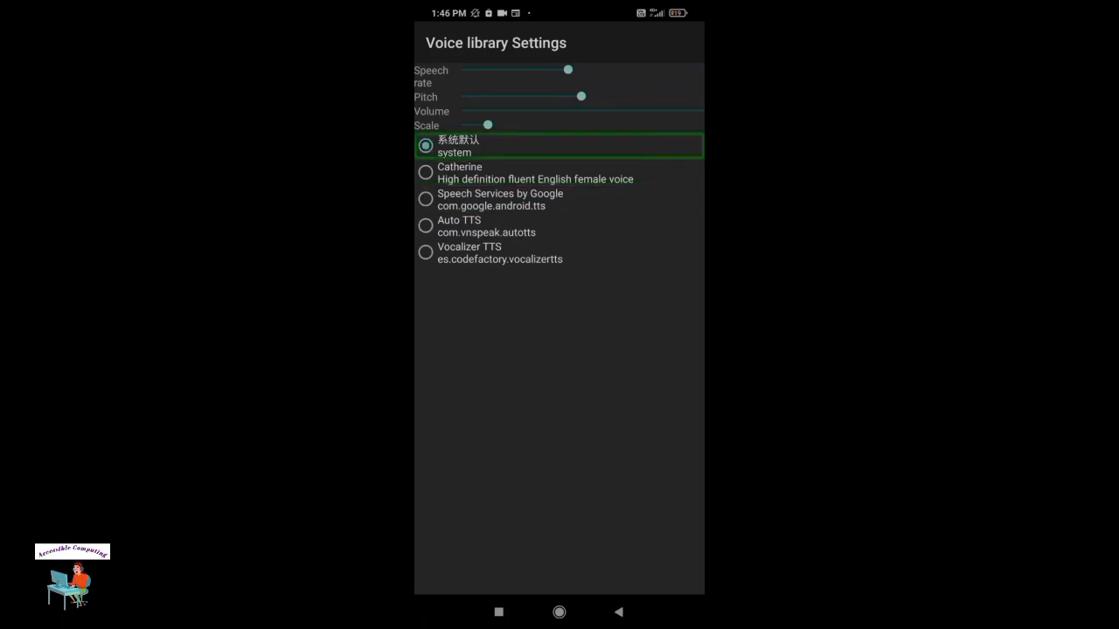
key("Back")
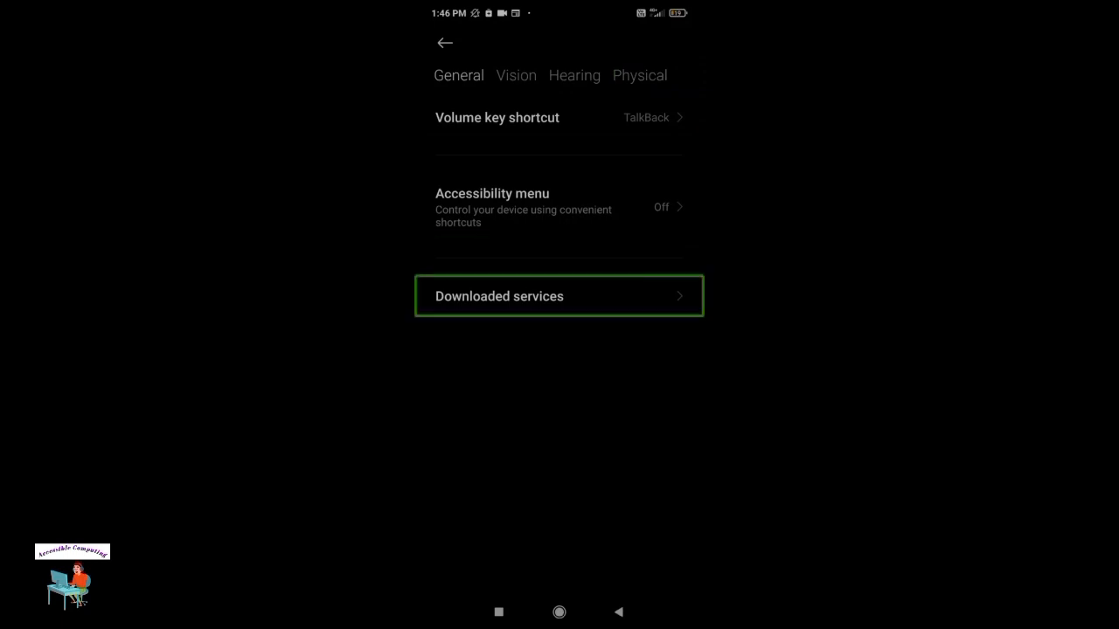
- Reach the Prudence Screen Reader service page via Downloaded services in Accessibility settings
left_click(559, 295)
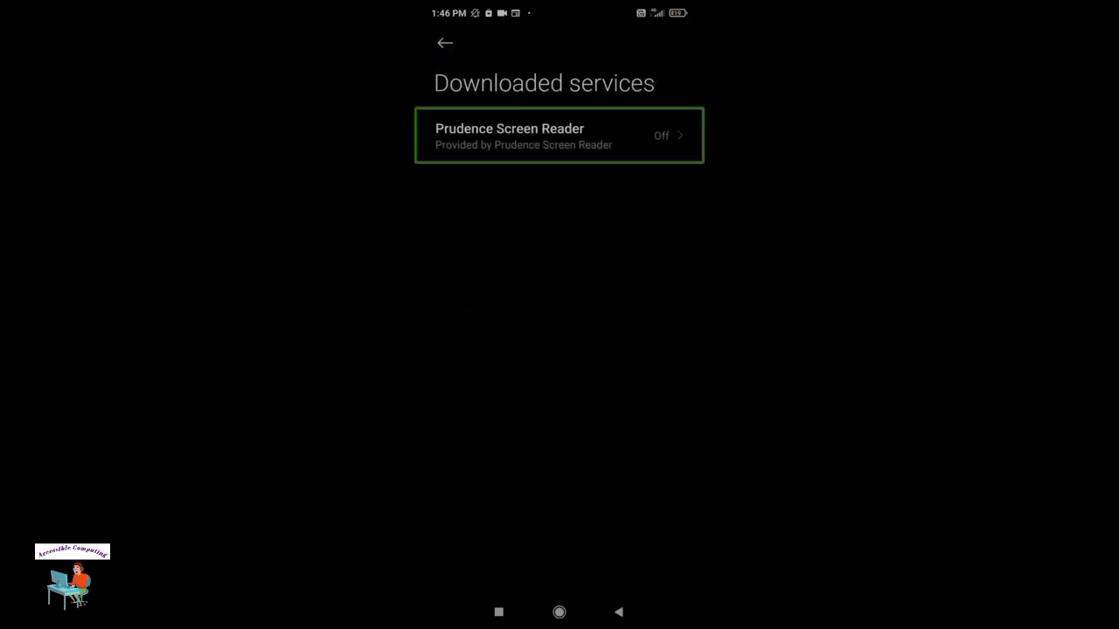
left_click(560, 136)
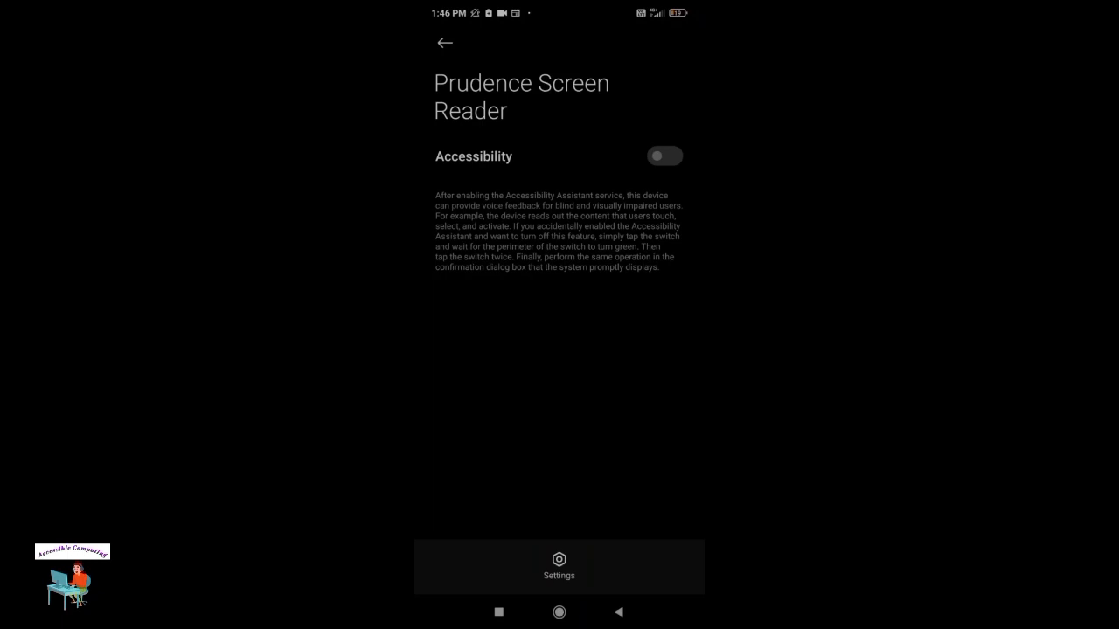
left_click(444, 42)
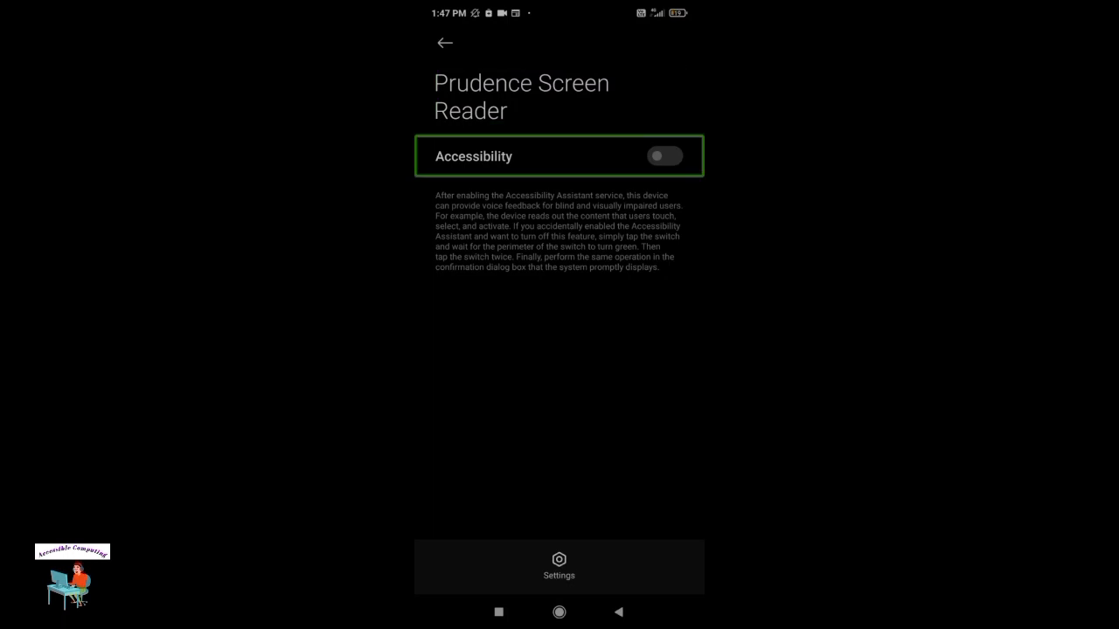
- Enable the accessibility service, accepting the Danger risk acknowledgement and confirming with OK
left_click(664, 156)
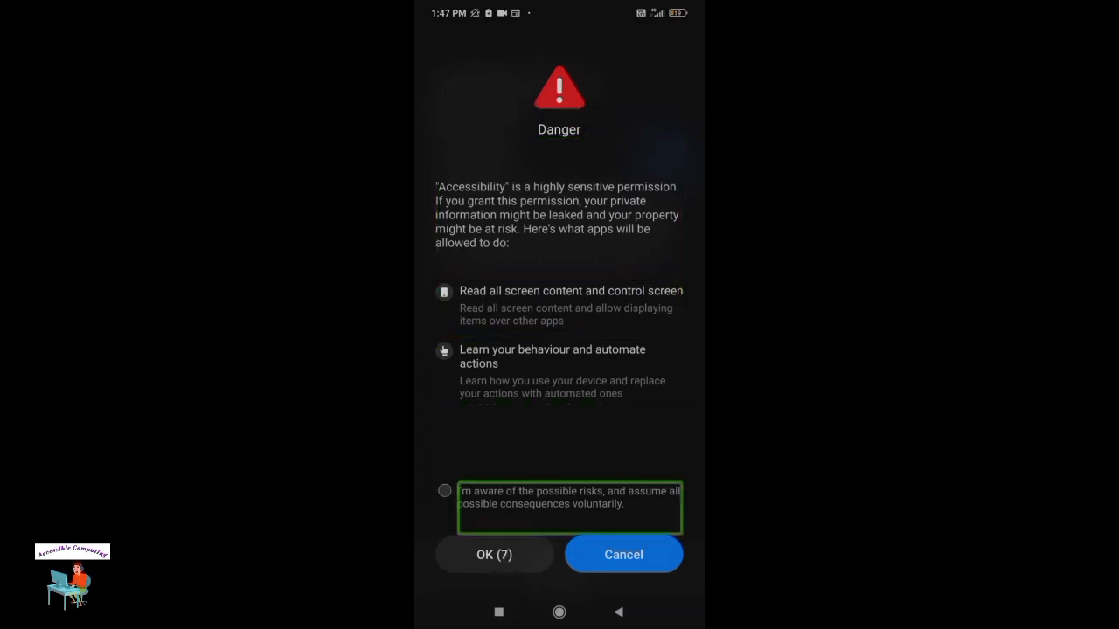
left_click(444, 490)
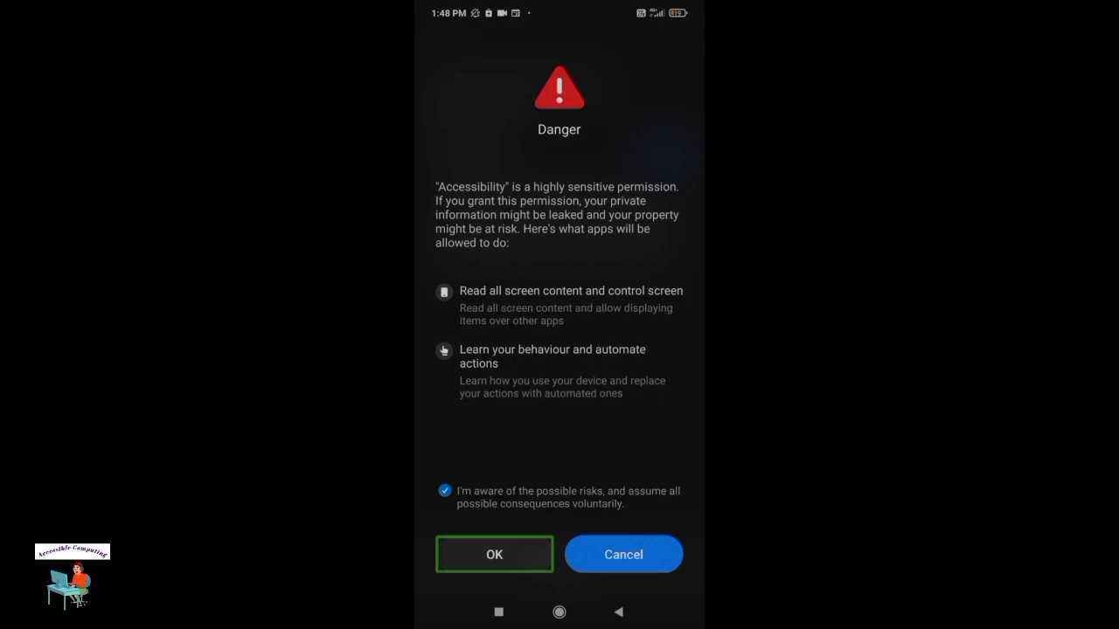
left_click(492, 554)
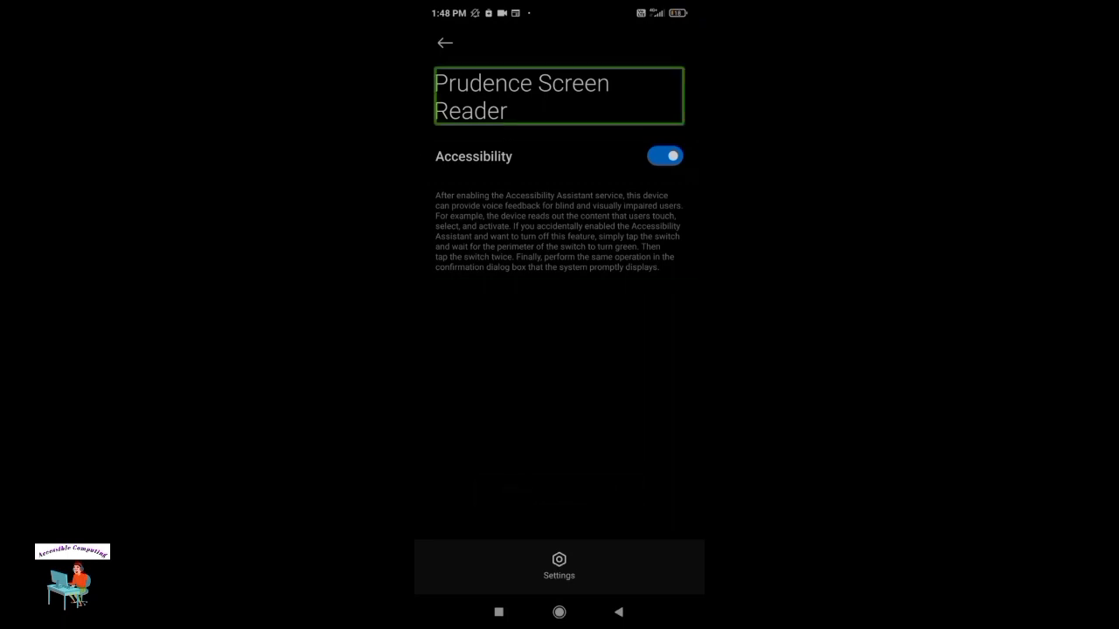
left_click(444, 42)
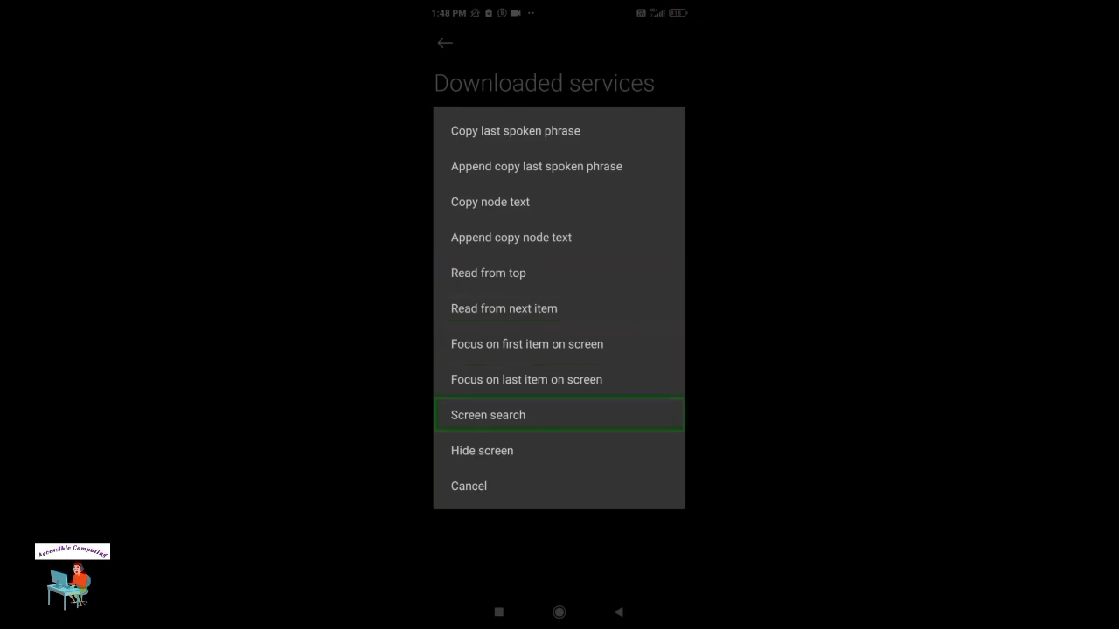
- Move focus through the context menu past screen search onto the hide screen option
key("DOWN")
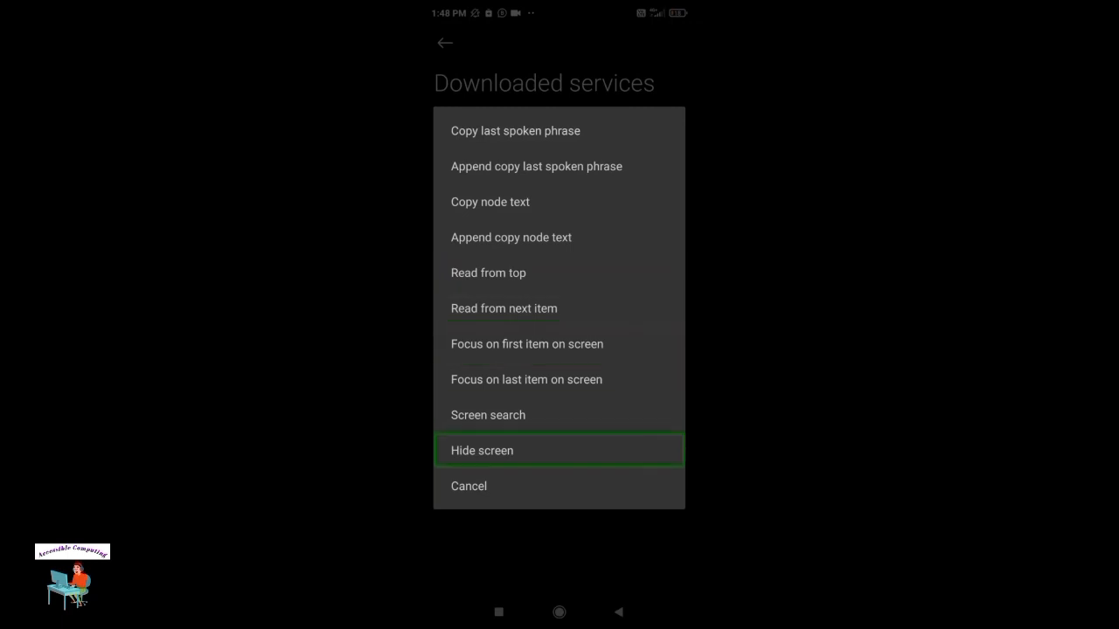